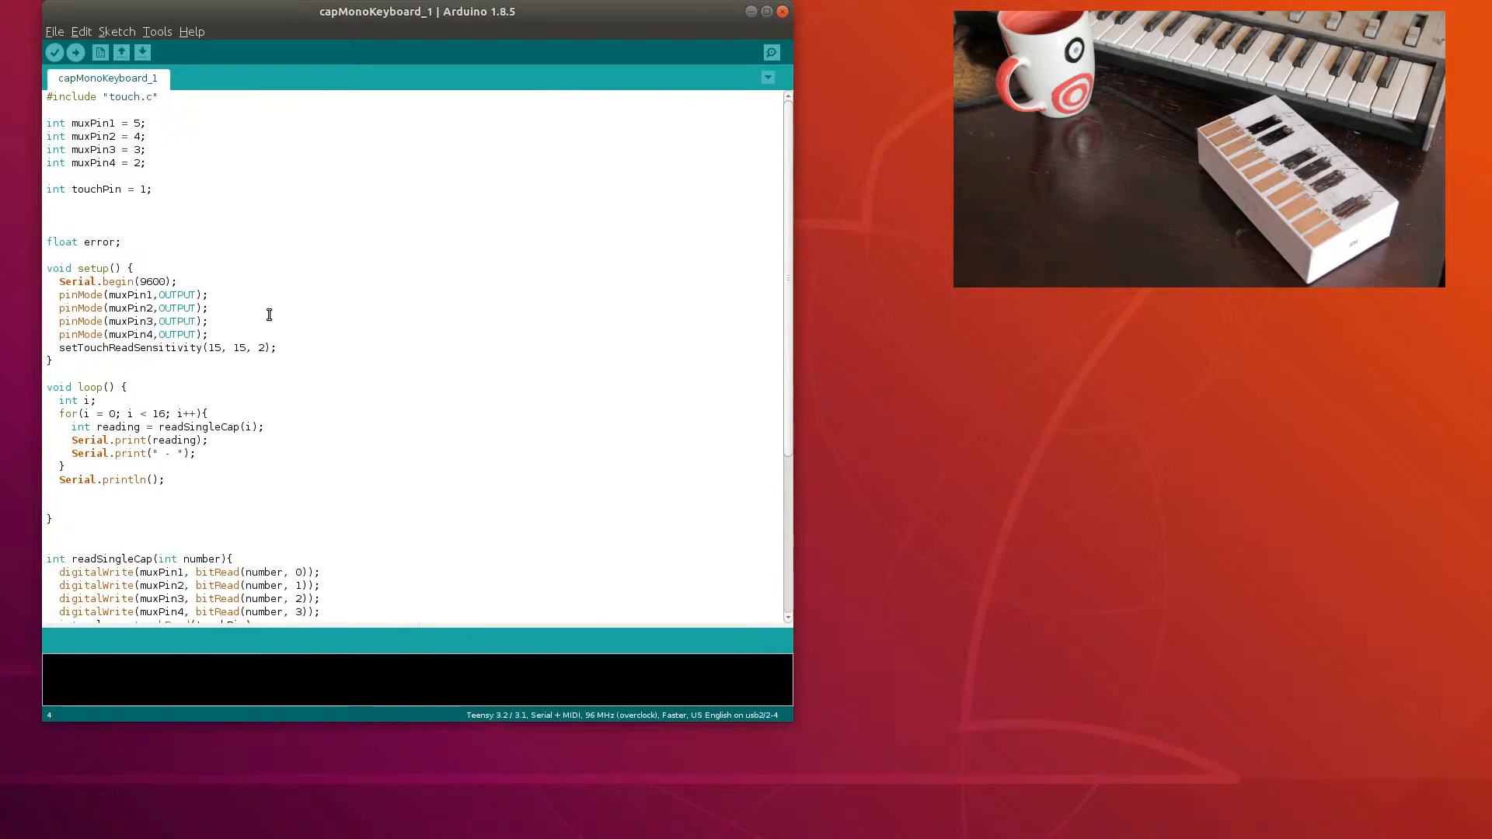
Review the 16-pad reading loop in capMonoKeyboard_1 and upload it to the Teensy
{"action": "scroll", "scroll_direction": "down", "scroll_amount": 3}
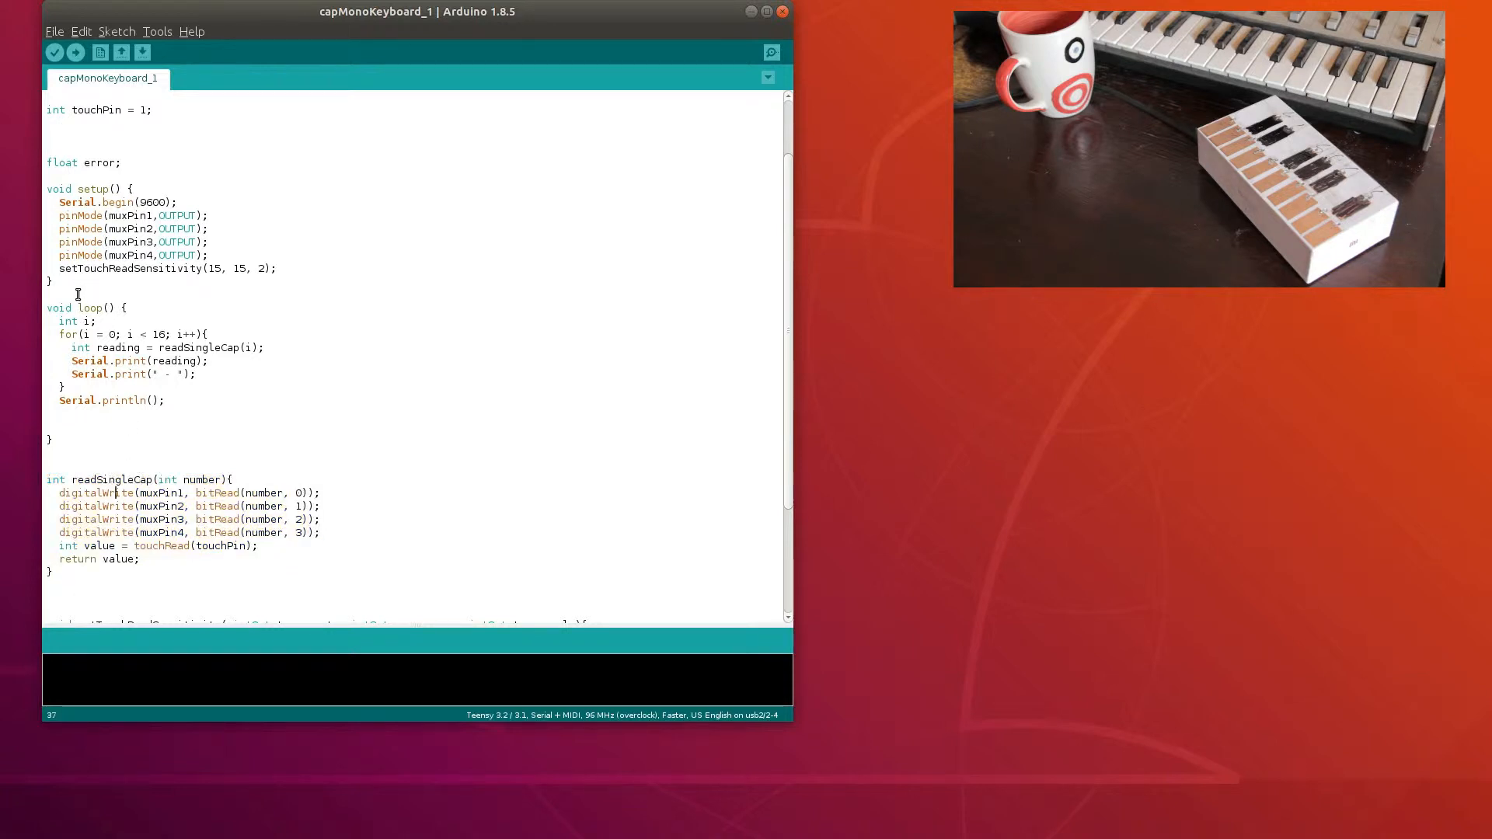
{"action": "left_click_drag", "start_coordinate": [53, 303], "coordinate": [58, 426]}
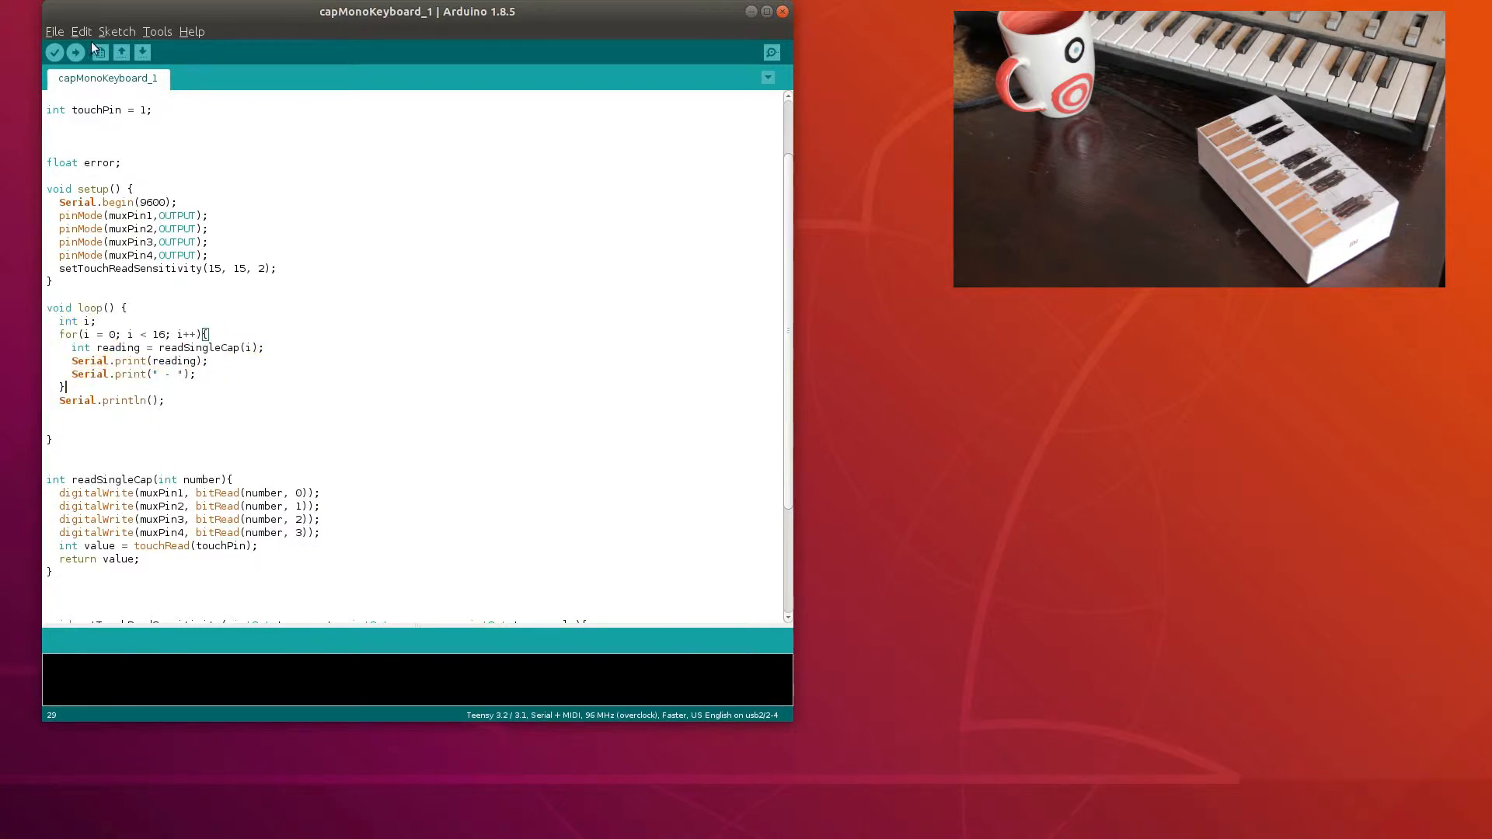
{"action": "left_click", "coordinate": [75, 53]}
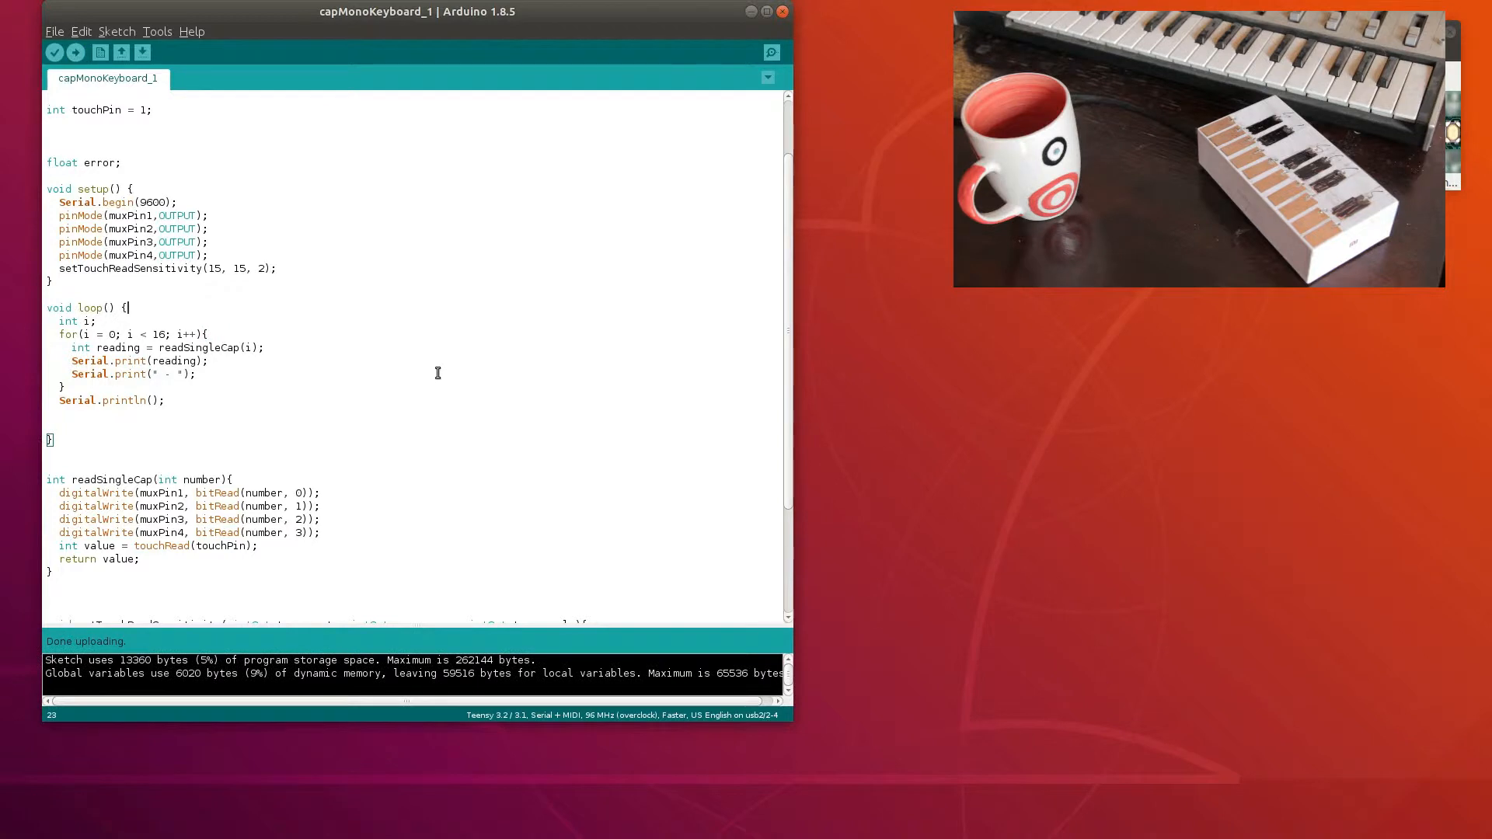
Watch raw pad readings around 832 in the Serial Monitor beside the code, then move to capMonoKeyboard_2
{"action": "left_click", "coordinate": [771, 53]}
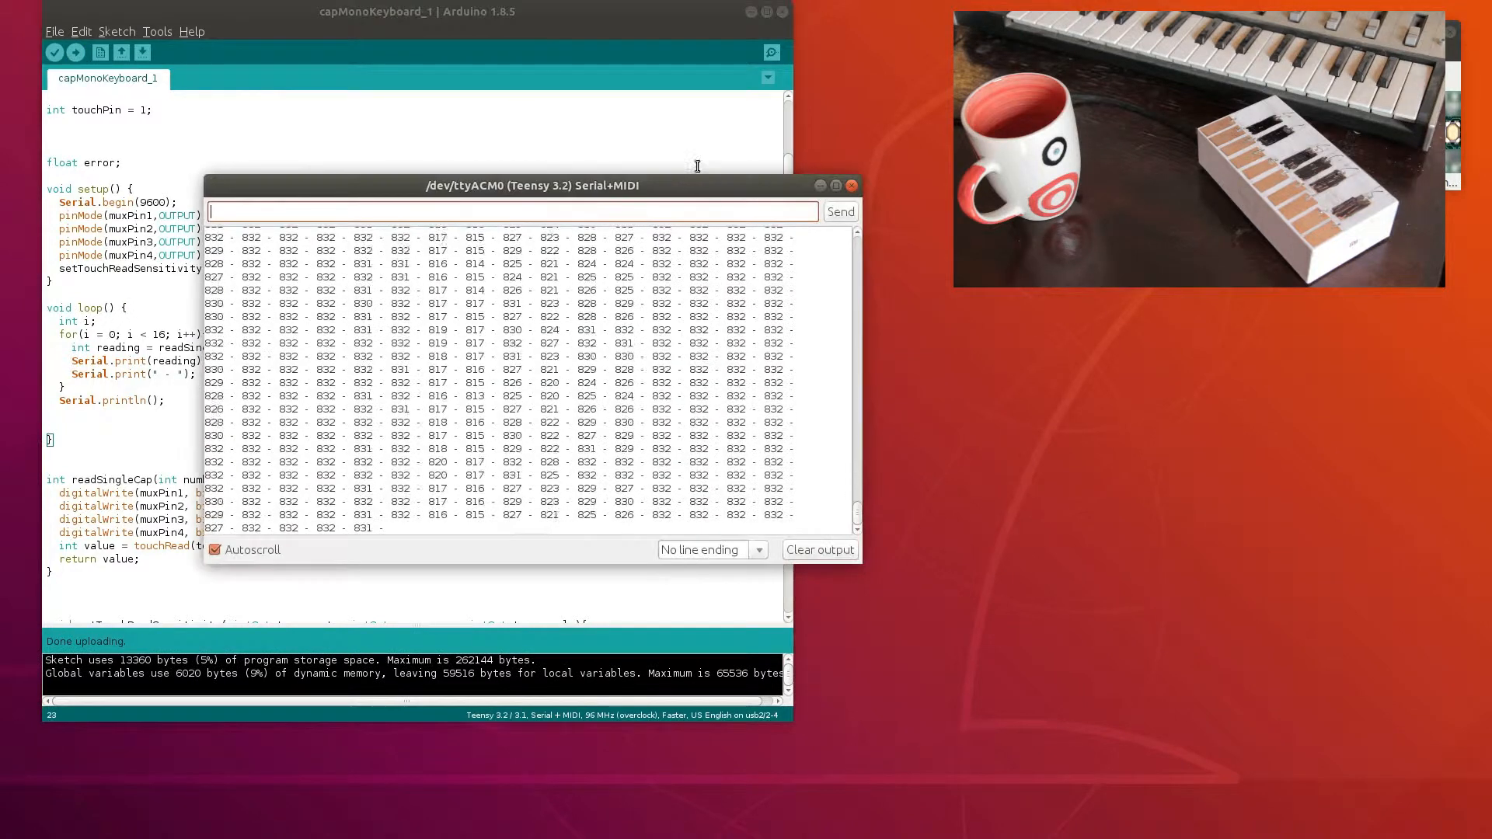
{"action": "left_click_drag", "start_coordinate": [530, 185], "coordinate": [1121, 359]}
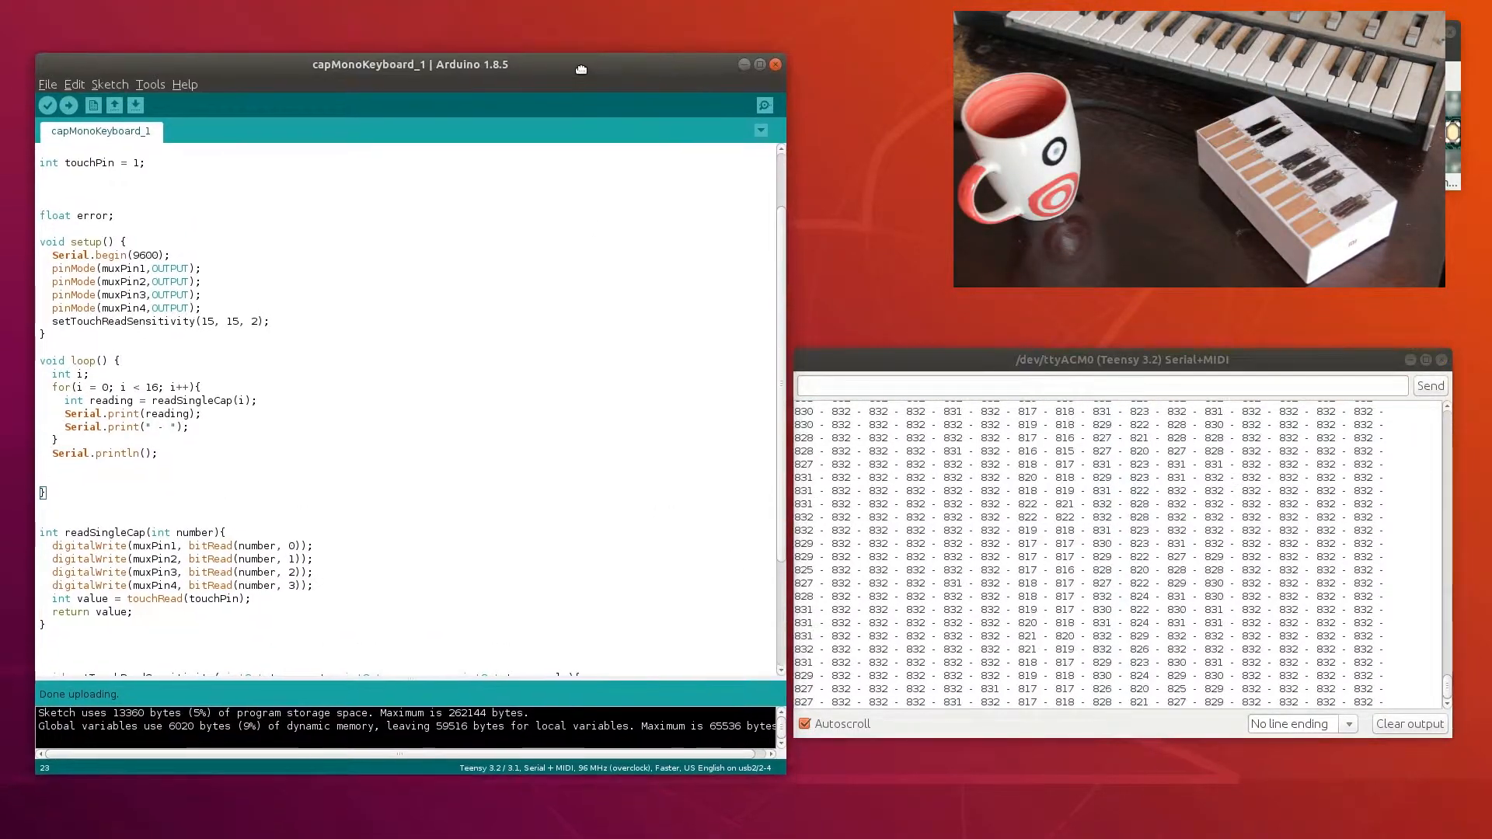
{"action": "left_click", "coordinate": [774, 63]}
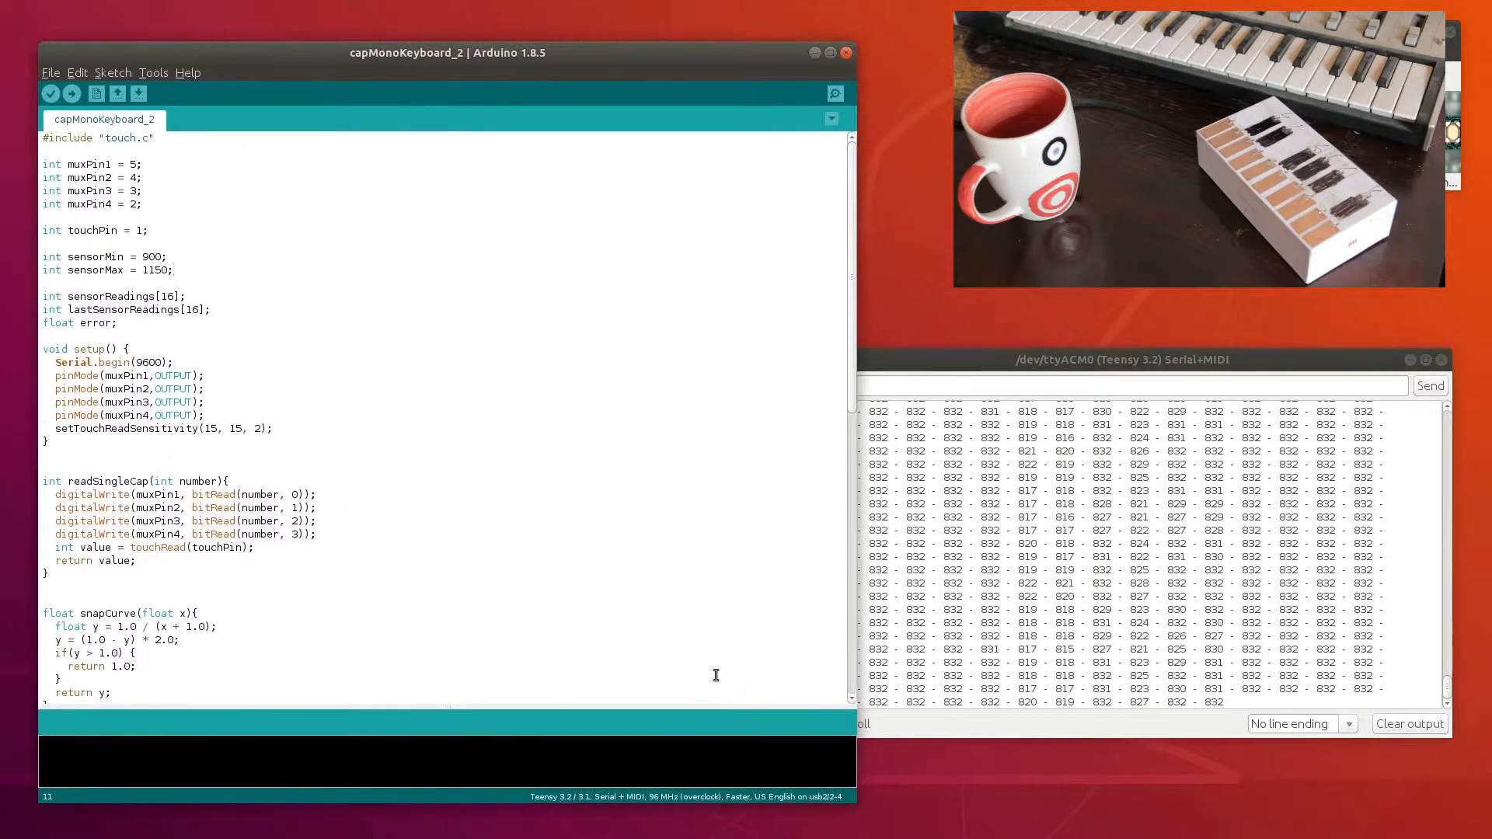
Review the sensorMin/sensorMax, snapCurve and expFilter code in capMonoKeyboard_2 and upload it
{"action": "scroll", "scroll_direction": "down", "scroll_amount": 3}
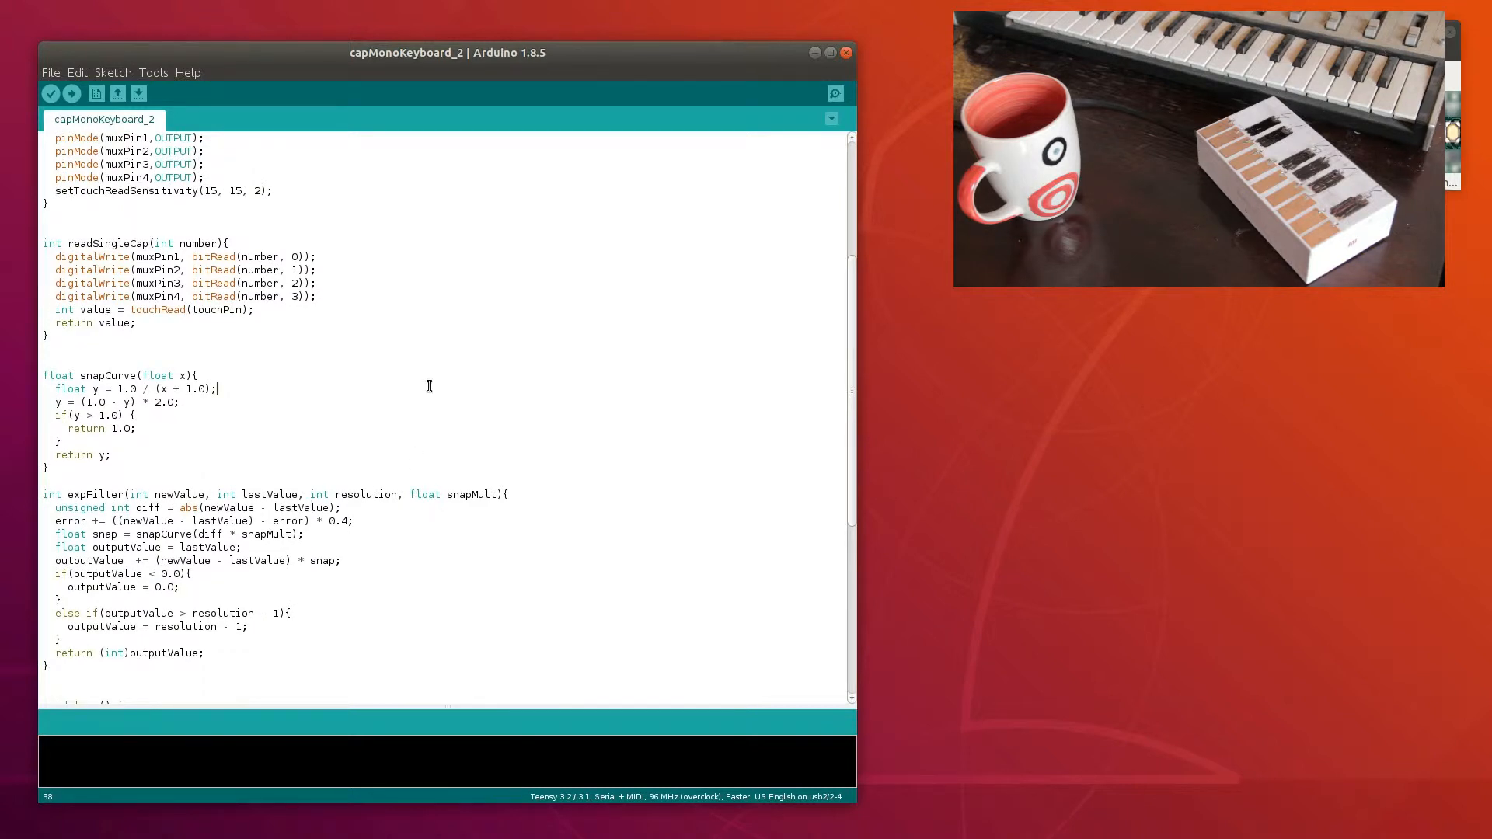
{"action": "left_click", "coordinate": [72, 91]}
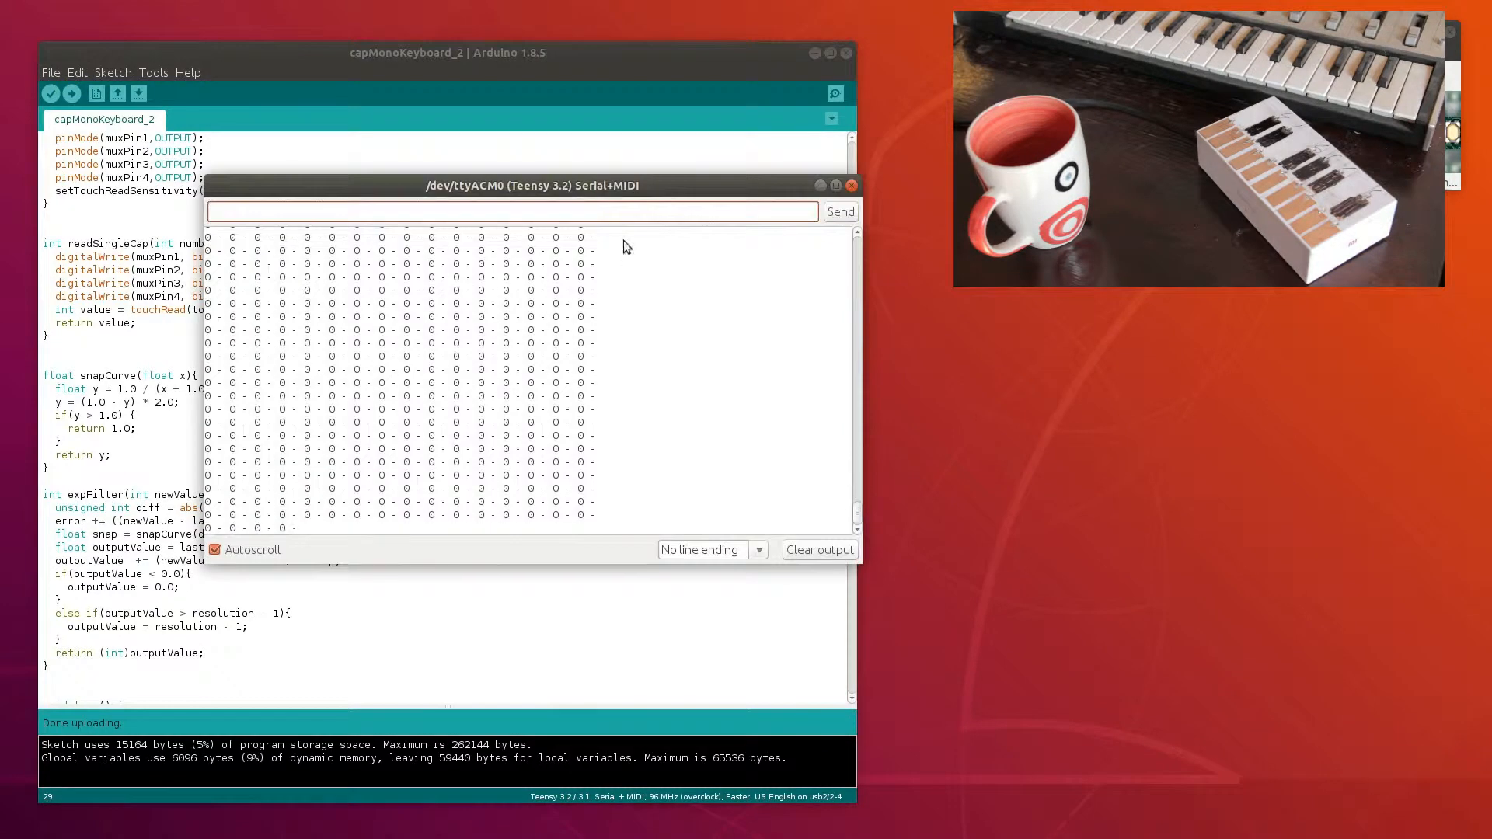
Confirm the filtered readings stream as zeros in the Serial Monitor, then move to capMonoKeyboard_3
{"action": "left_click_drag", "start_coordinate": [531, 185], "coordinate": [1136, 391]}
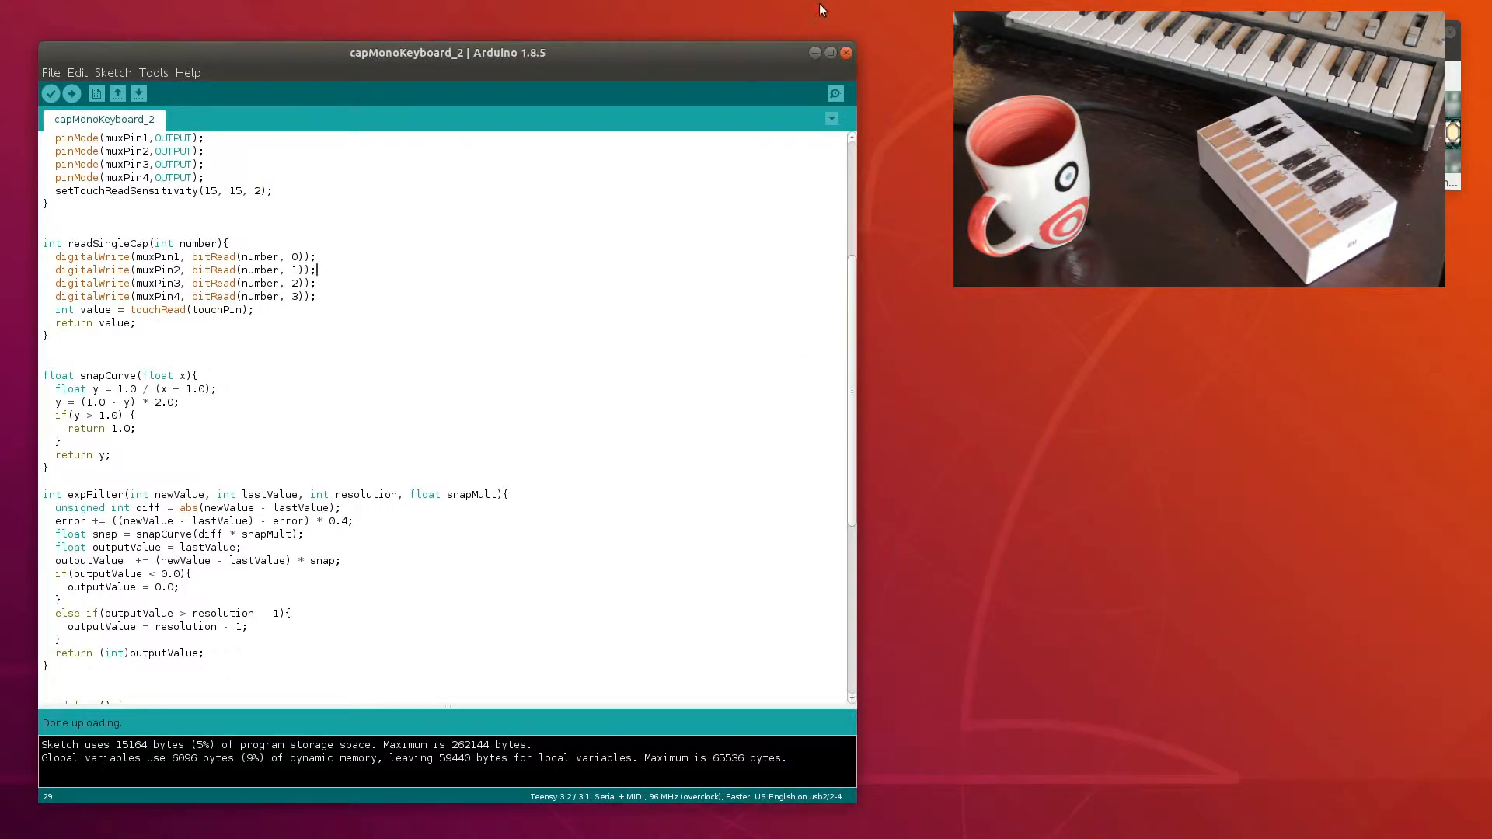
{"action": "left_click", "coordinate": [844, 53]}
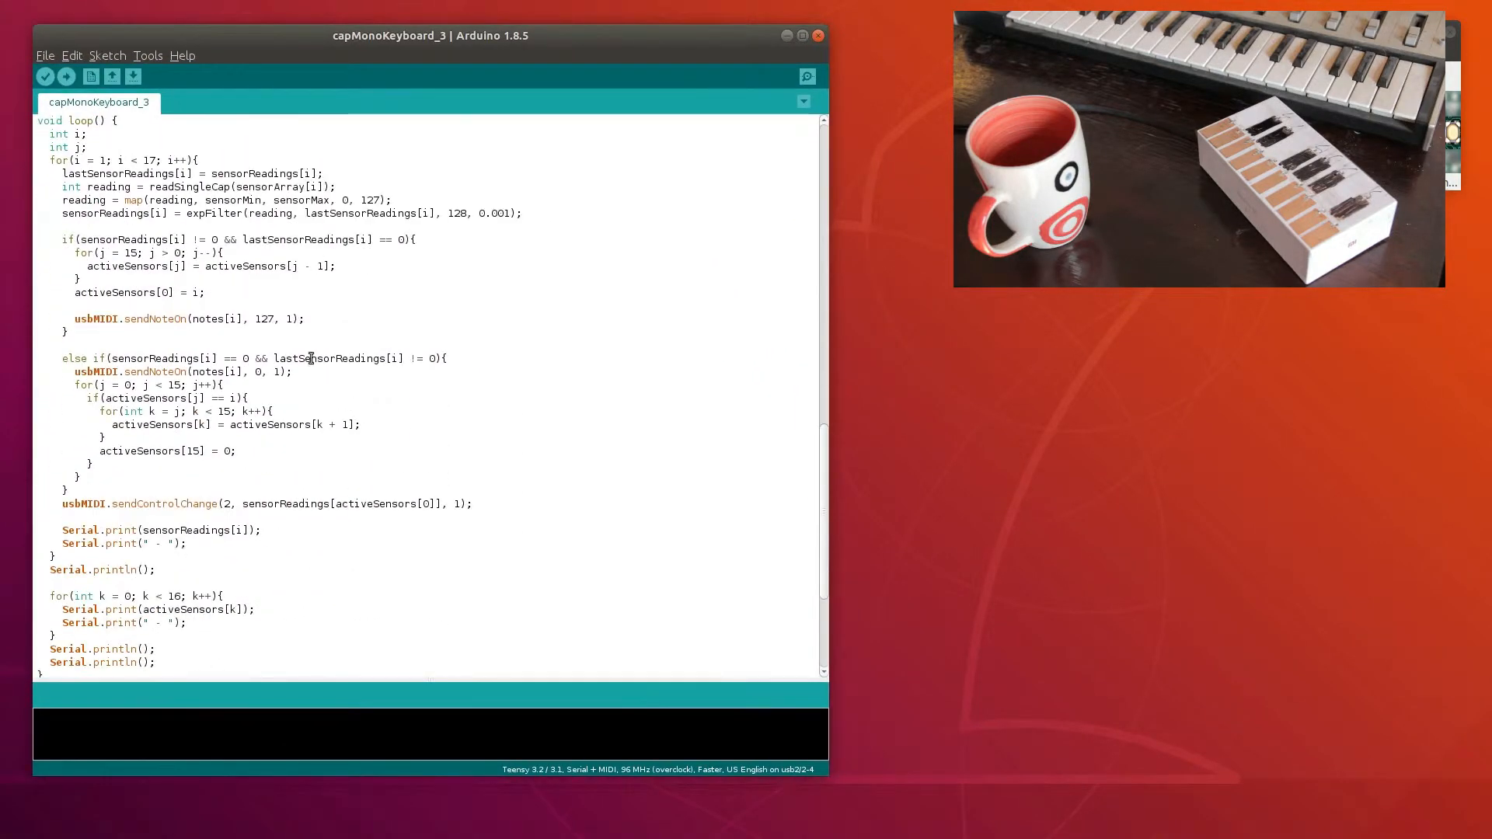
{"action": "mouse_move", "coordinate": [50, 283]}
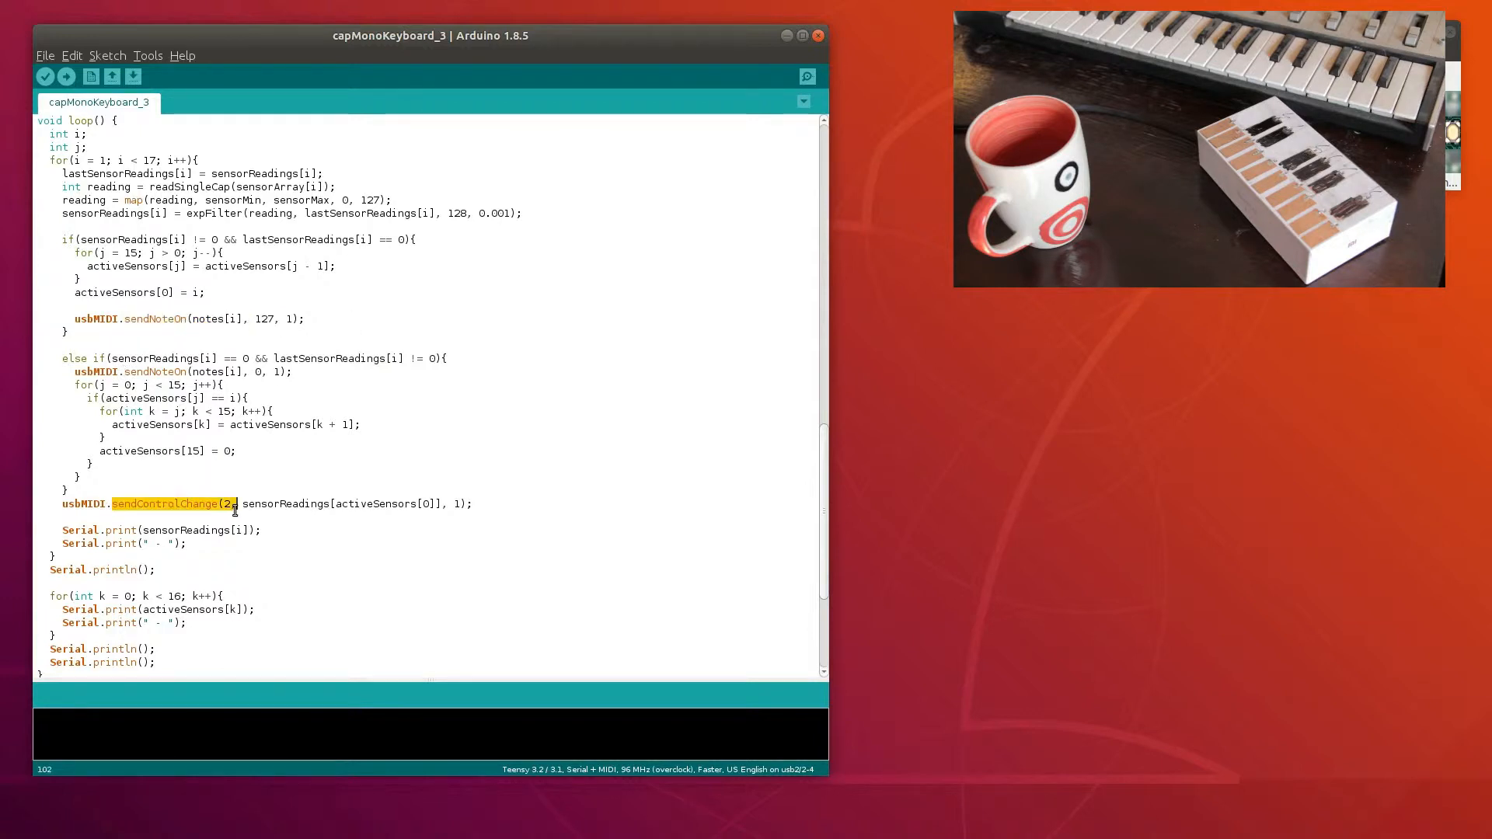
Review the Serial.print debug lines and activeSensors print in capMonoKeyboard_3's loop, then upload it to the Teensy
{"action": "scroll", "scroll_direction": "down", "scroll_amount": 3}
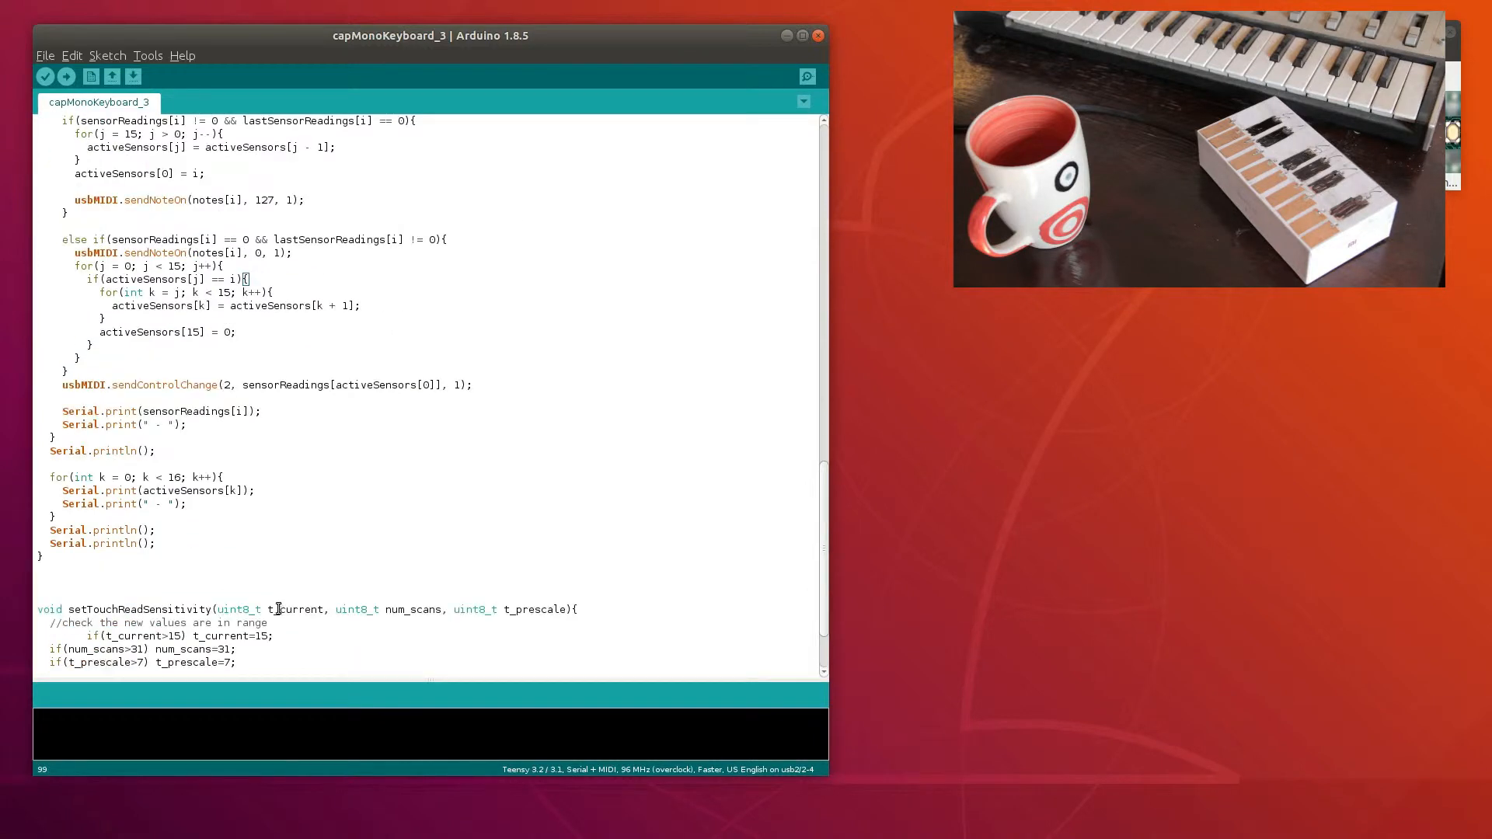
{"action": "left_click_drag", "start_coordinate": [73, 410], "coordinate": [156, 543]}
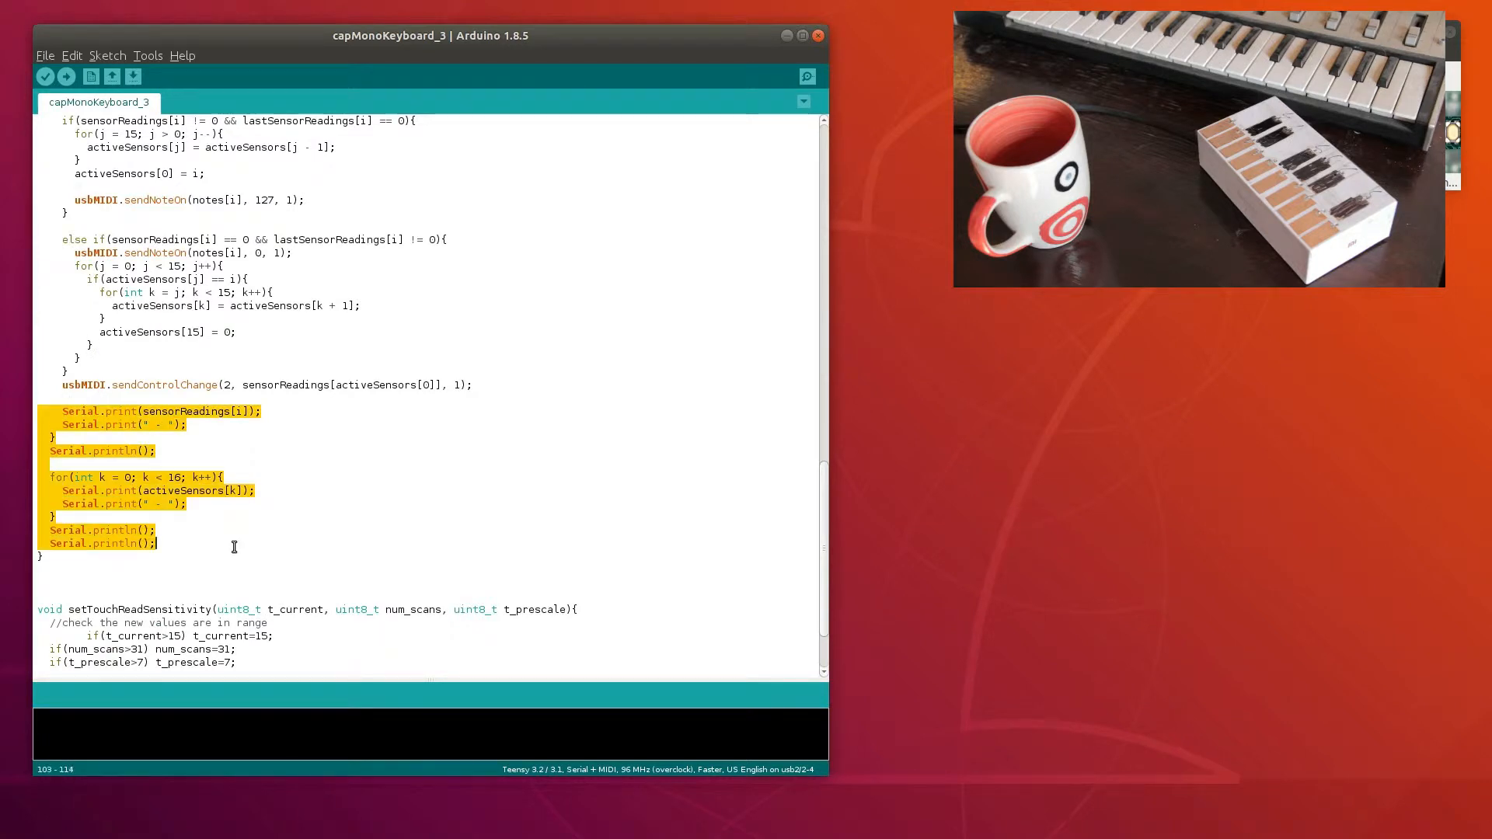
{"action": "left_click", "coordinate": [311, 528]}
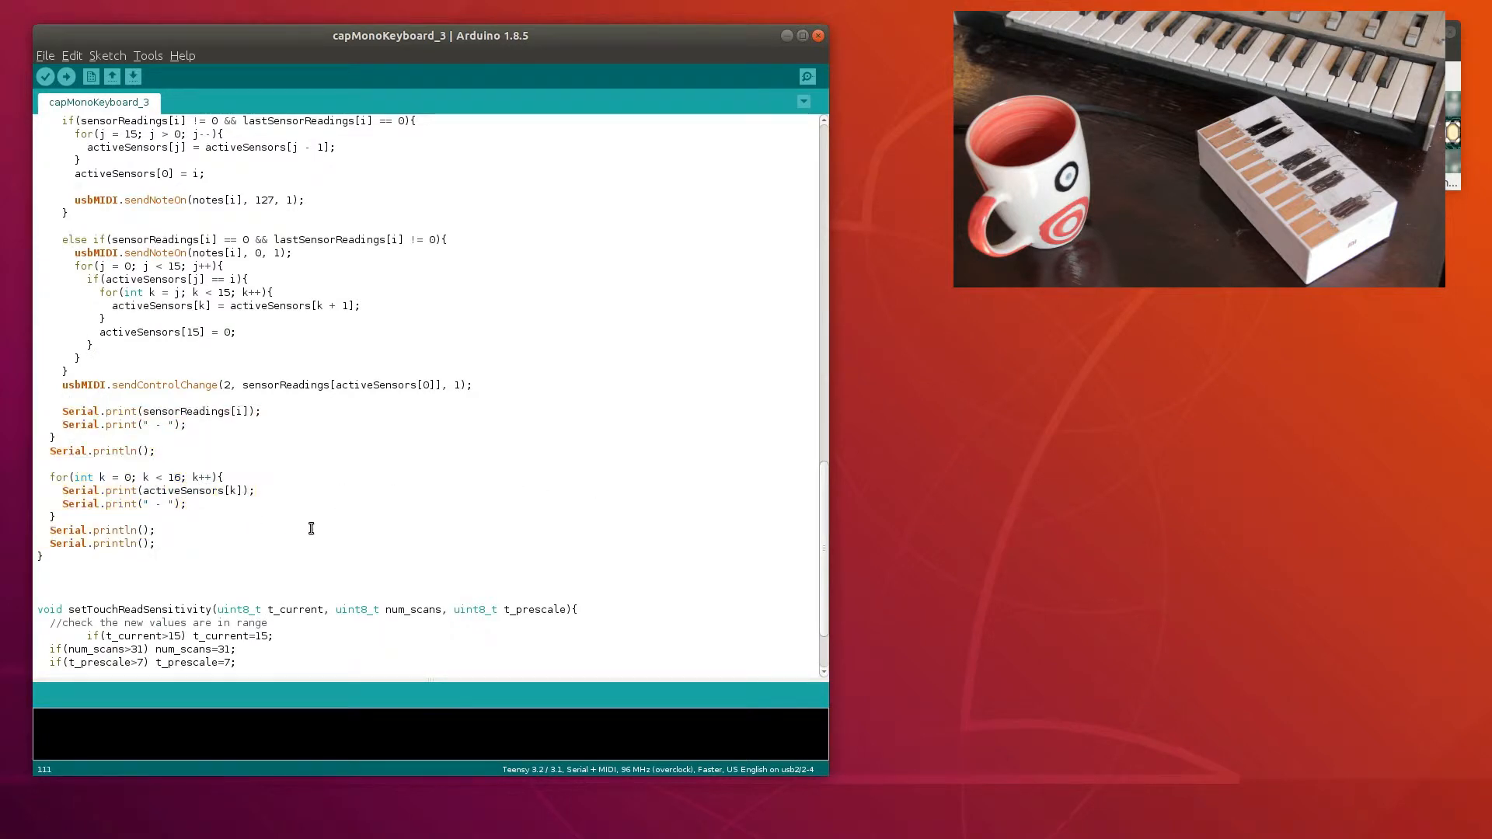
{"action": "double_click", "coordinate": [169, 489]}
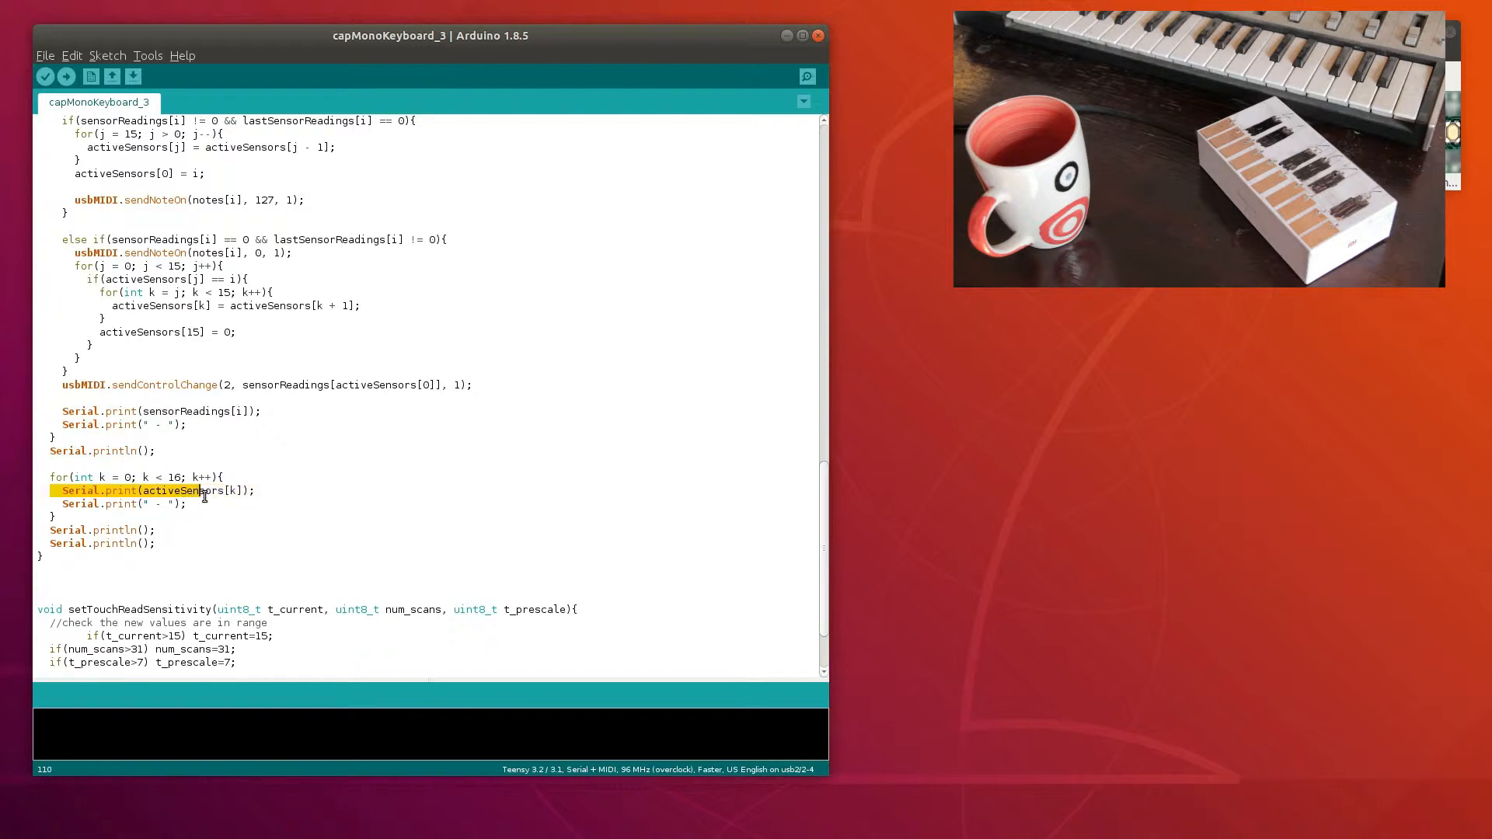
{"action": "left_click", "coordinate": [281, 494]}
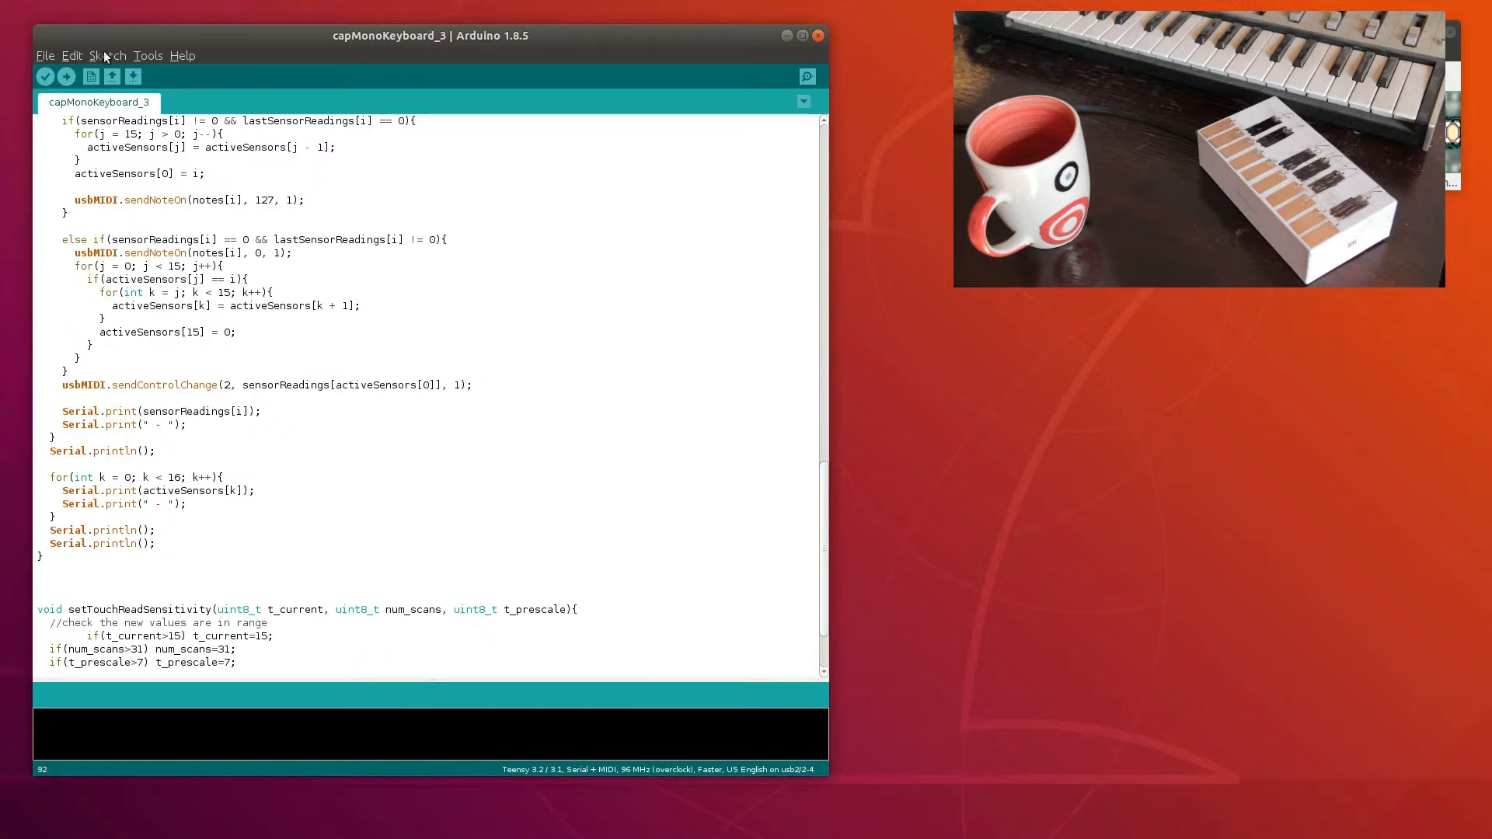
{"action": "left_click", "coordinate": [67, 76]}
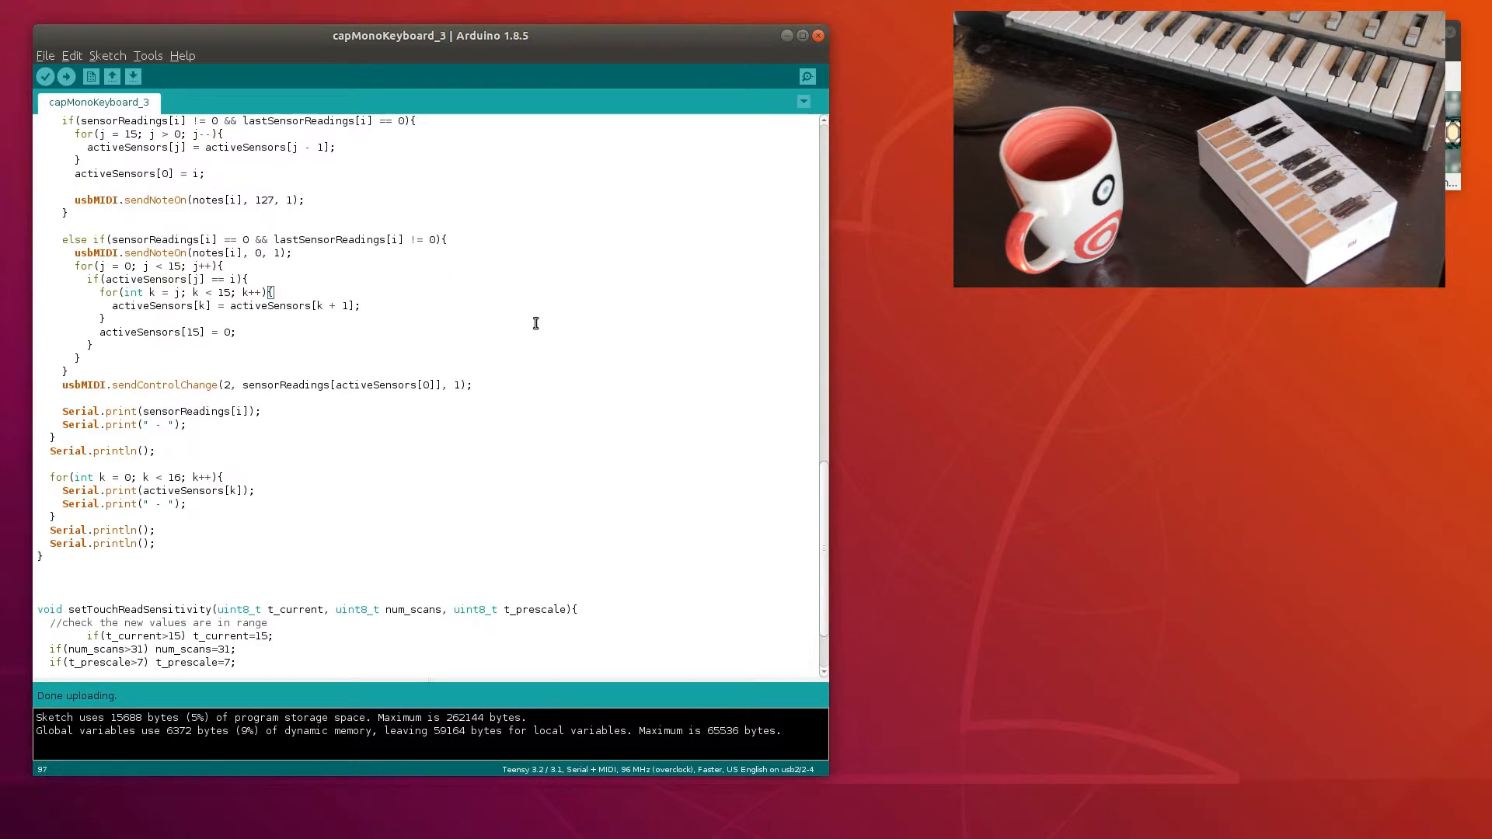
Finish the capMonoKeyboard_3 upload and switch to the JACK and Yoshimi windows
{"action": "left_click", "coordinate": [805, 76]}
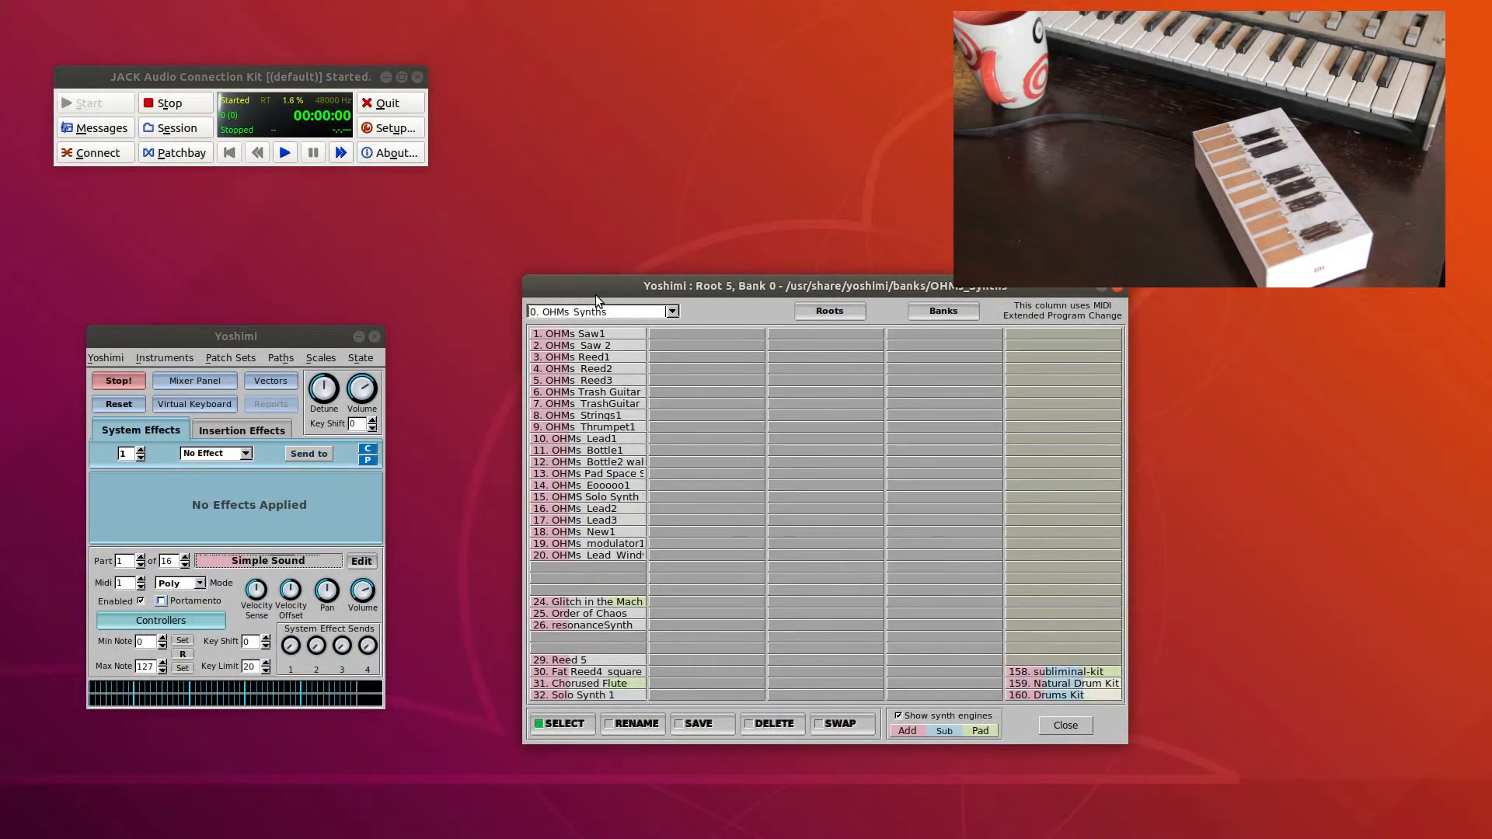
{"action": "mouse_move", "coordinate": [557, 550]}
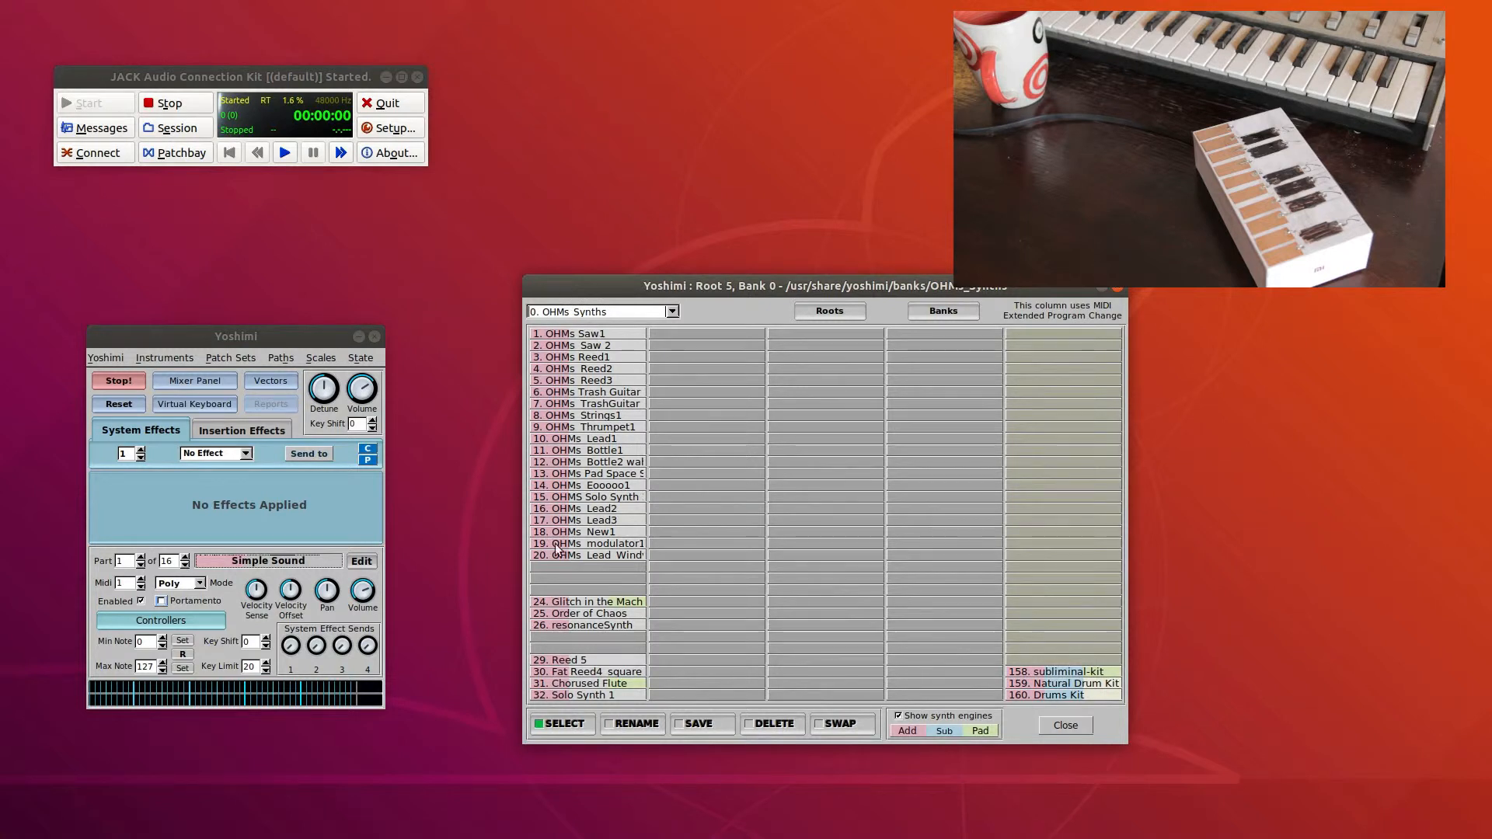
{"action": "mouse_move", "coordinate": [591, 547]}
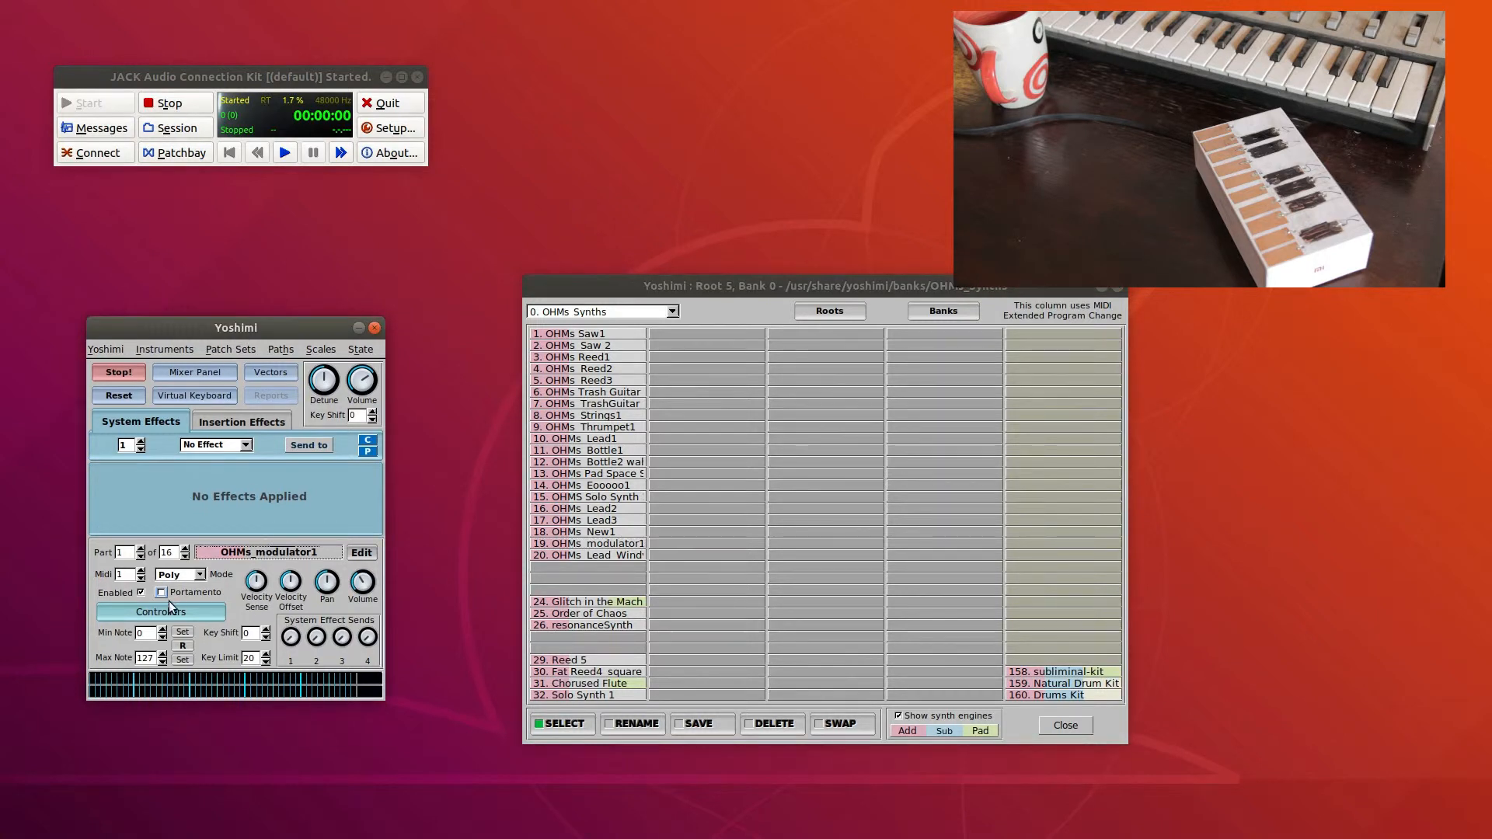
Set part 1 with the OHMs modulator1 patch to Mono key mode instead of Poly
{"action": "left_click", "coordinate": [178, 573]}
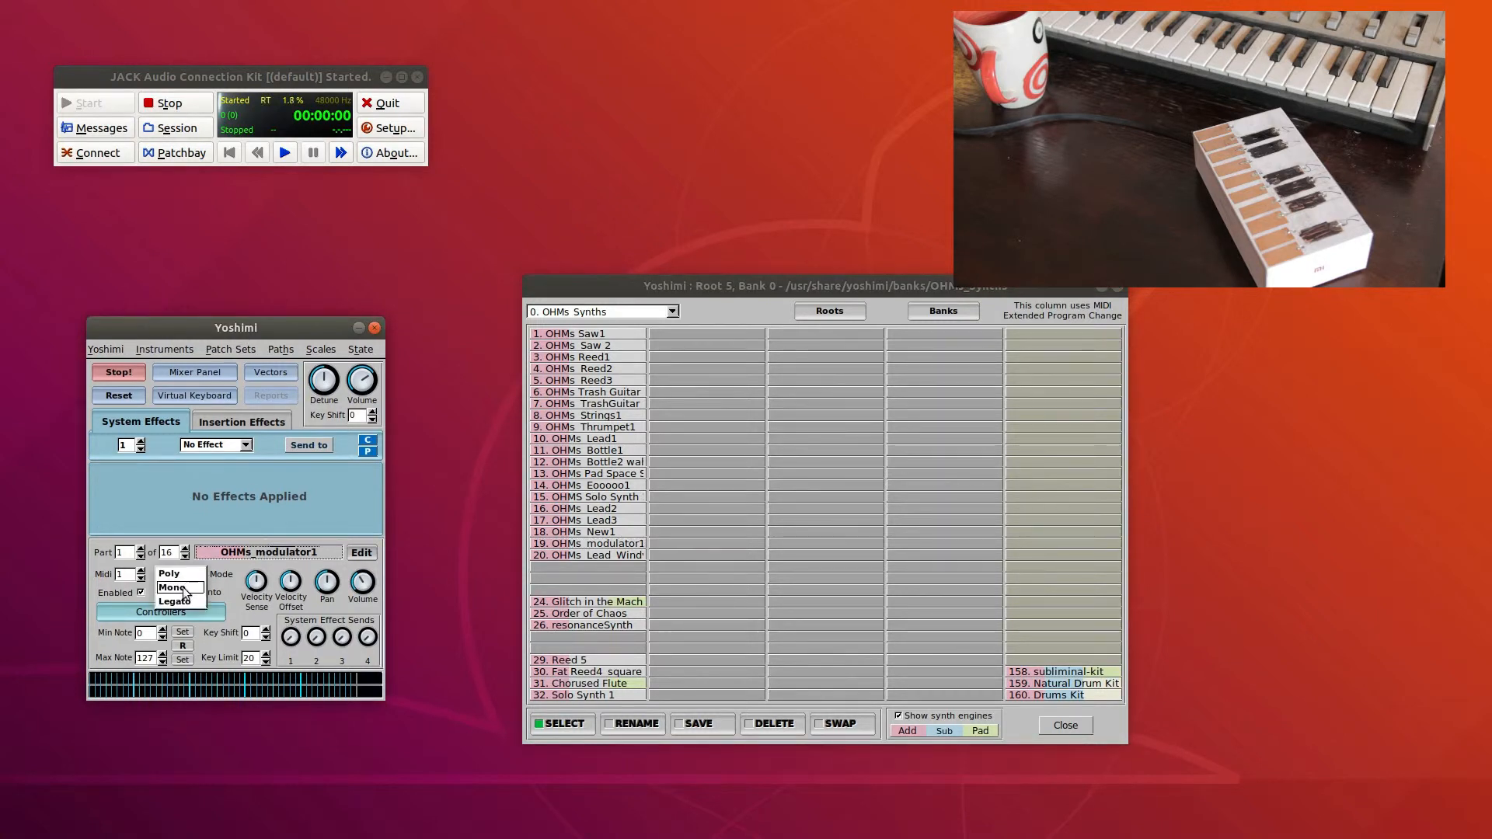
{"action": "left_click", "coordinate": [171, 587]}
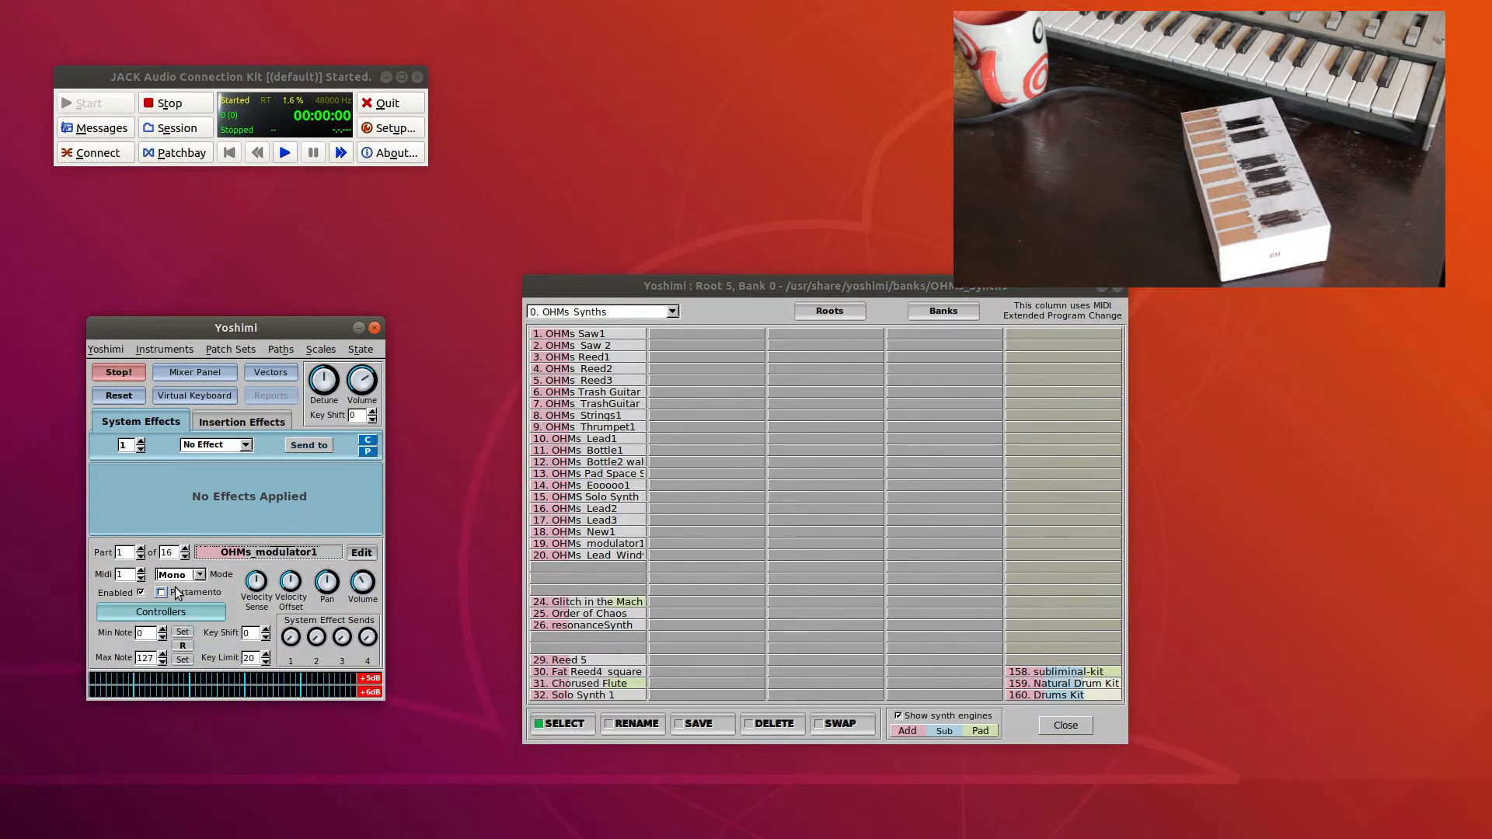
Enable Portamento for part 1 and briefly review its MIDI controller settings
{"action": "left_click", "coordinate": [162, 592]}
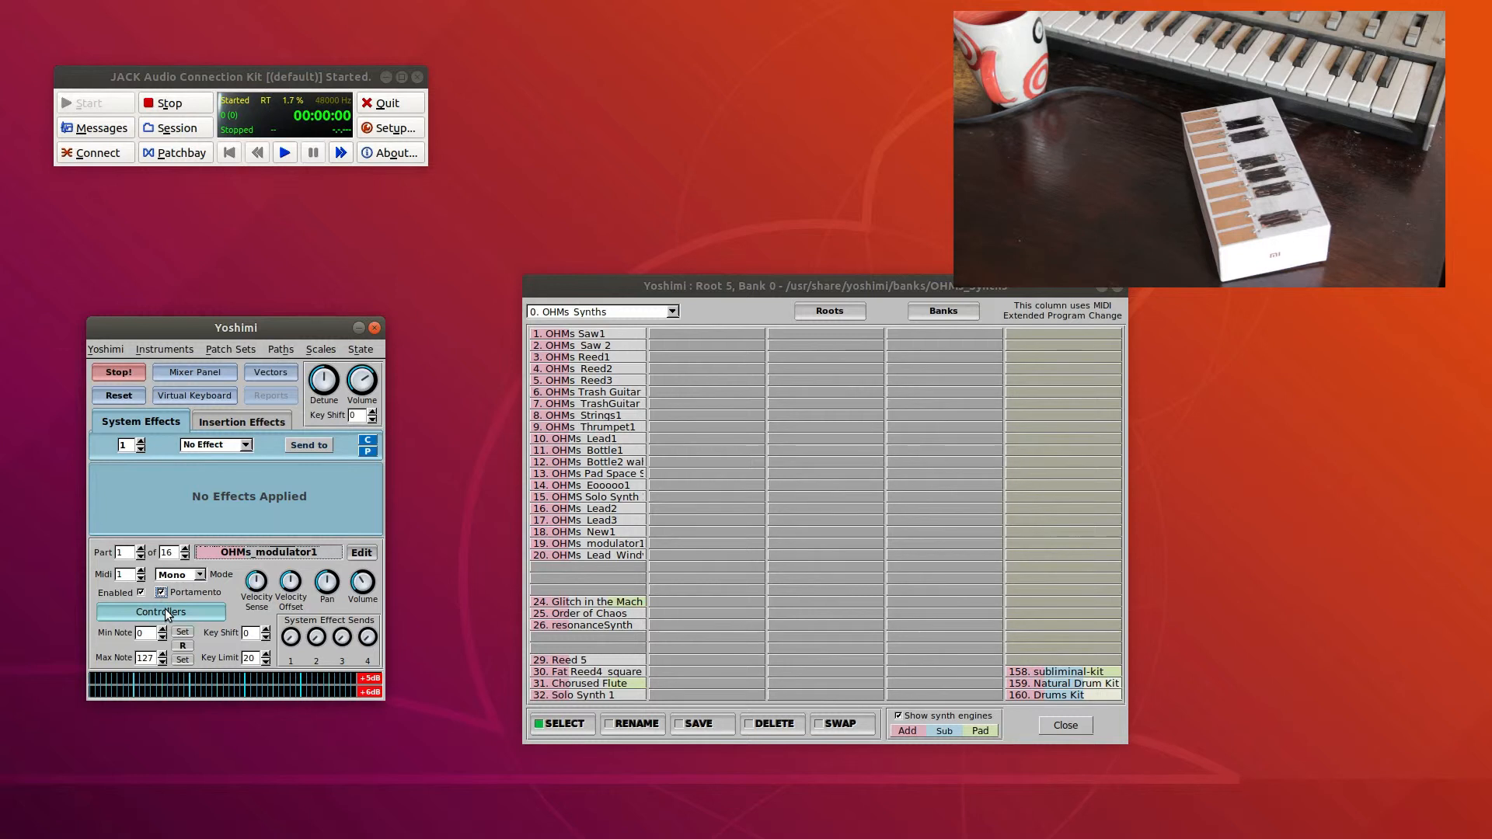
{"action": "left_click", "coordinate": [160, 613]}
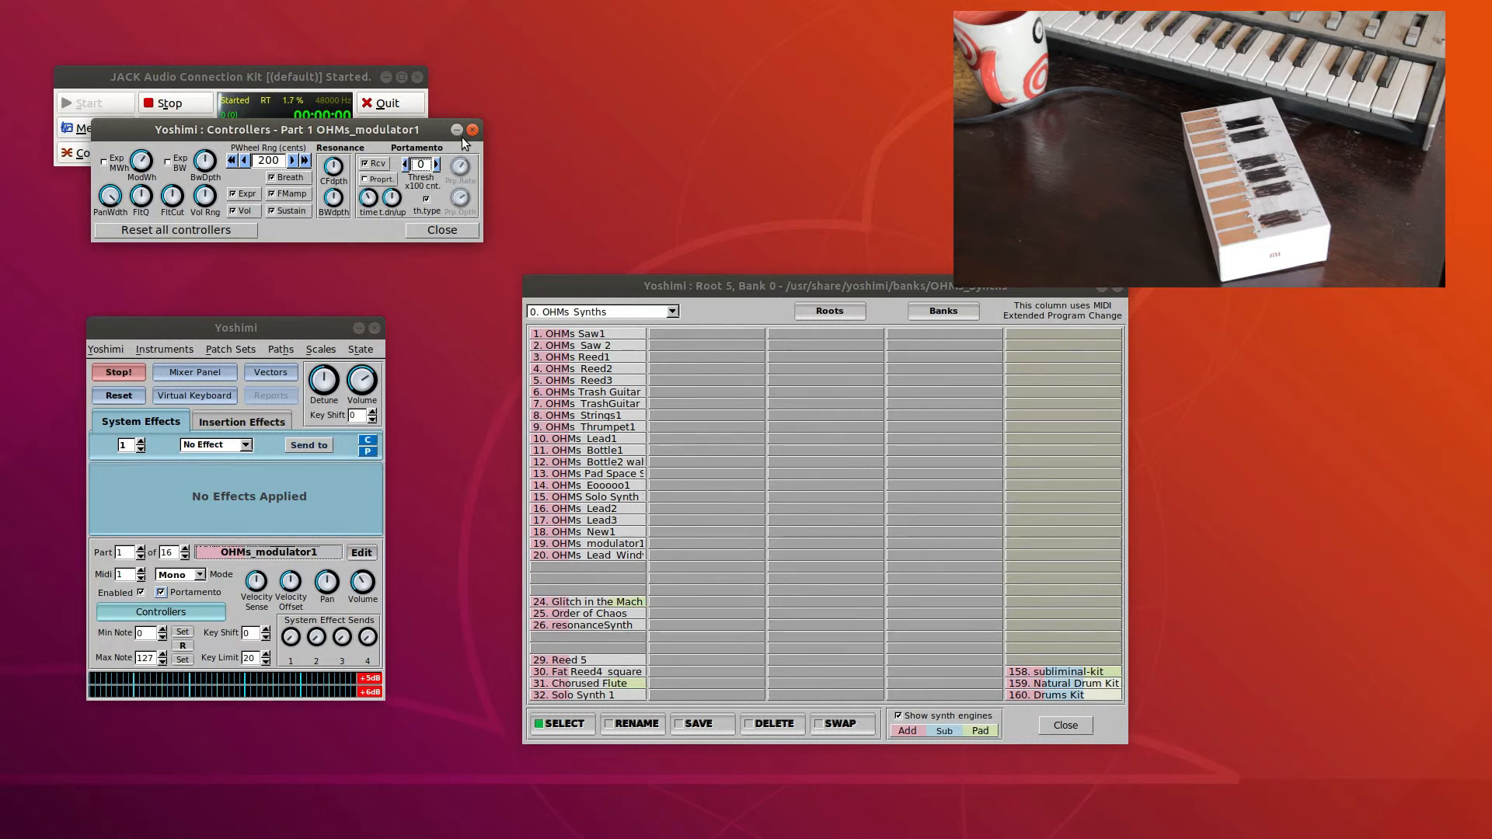
{"action": "left_click", "coordinate": [471, 129]}
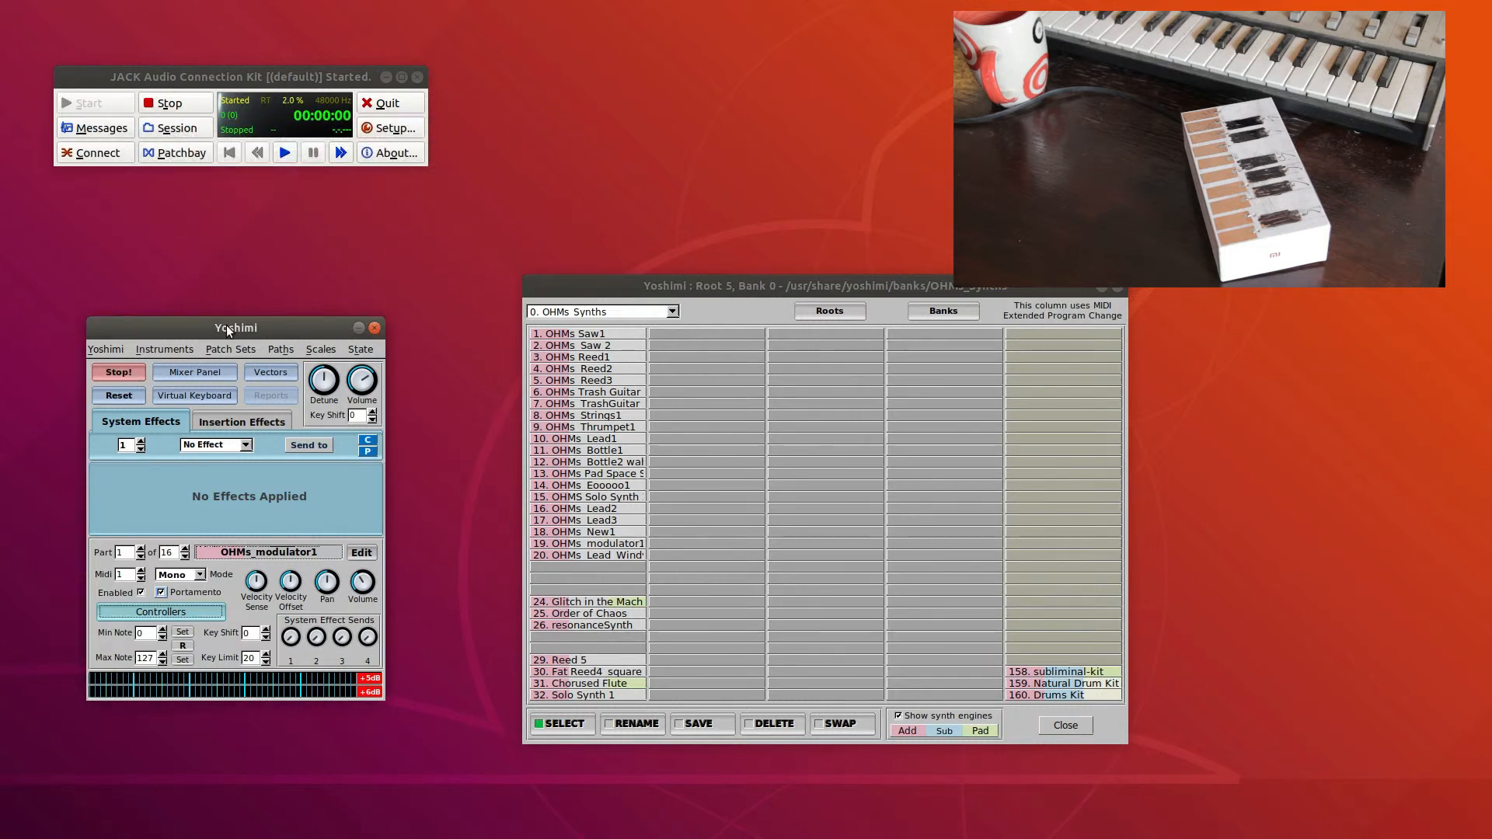